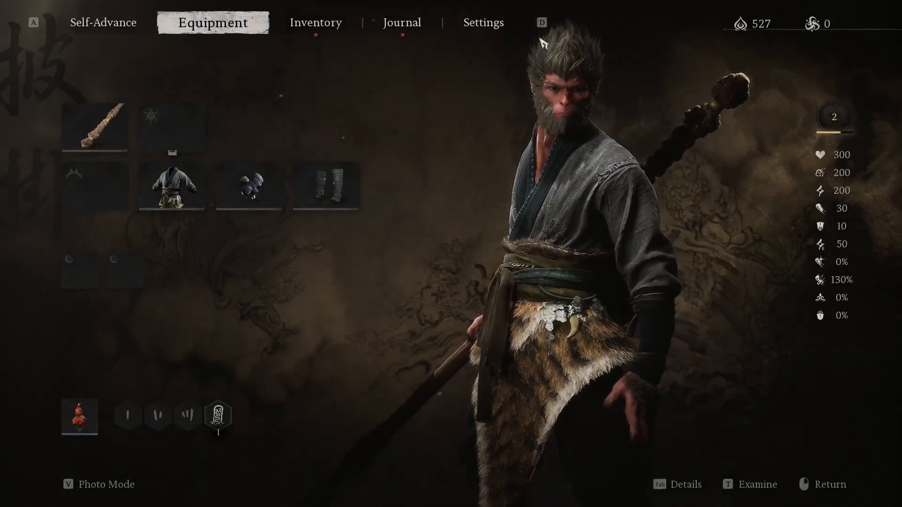
# - Go to Settings, then Keyboard & Mouse, briefly checking Controller before returning to Keyboard & Mouse
pyautogui.click(482, 22)
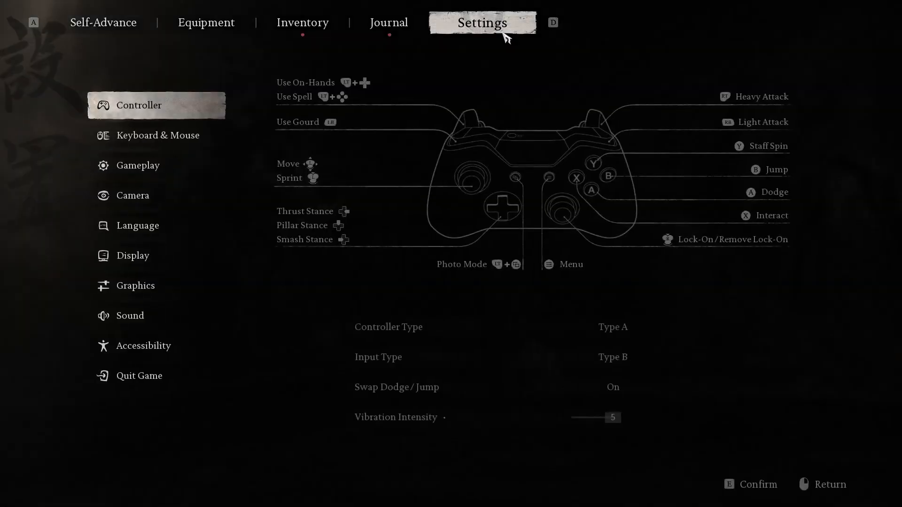
pyautogui.click(157, 135)
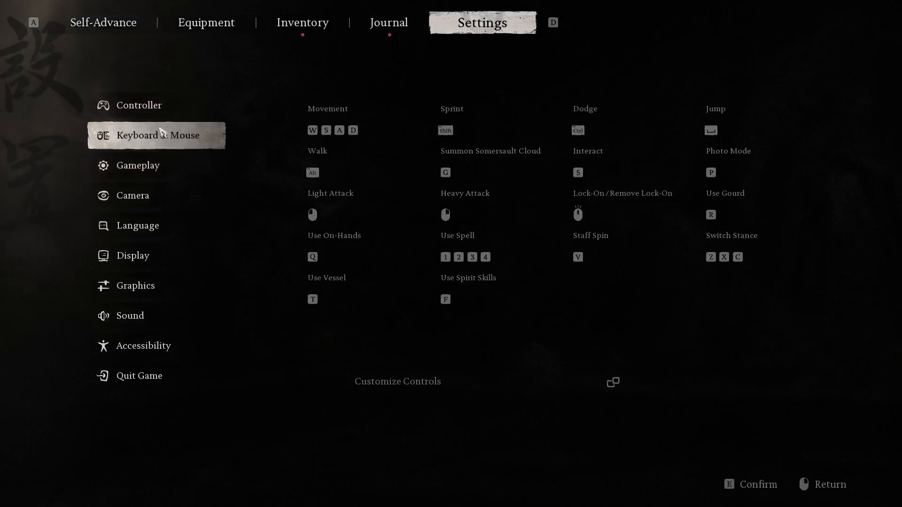
pyautogui.click(139, 104)
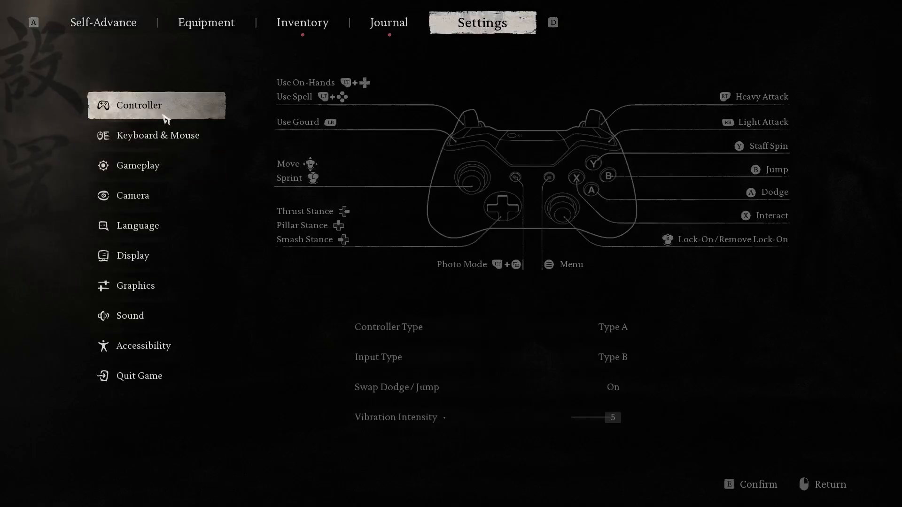
pyautogui.click(158, 135)
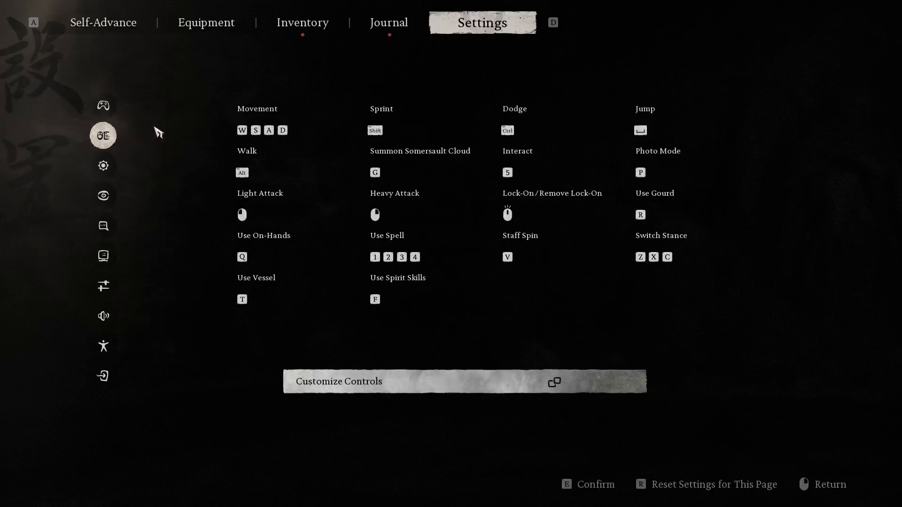
pyautogui.moveTo(190, 199)
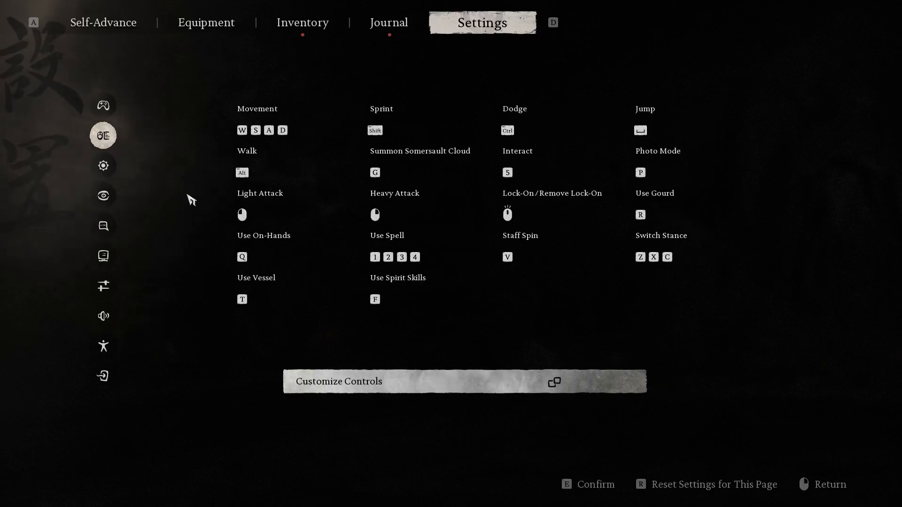
pyautogui.moveTo(468, 162)
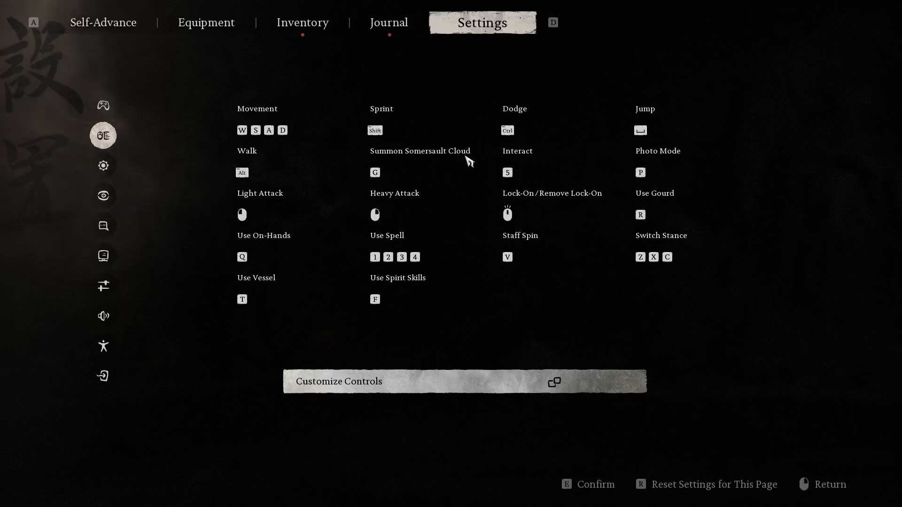
# - Enter Customize Controls and scroll the movement list from Move Forward to Photo Mode and back
pyautogui.click(463, 380)
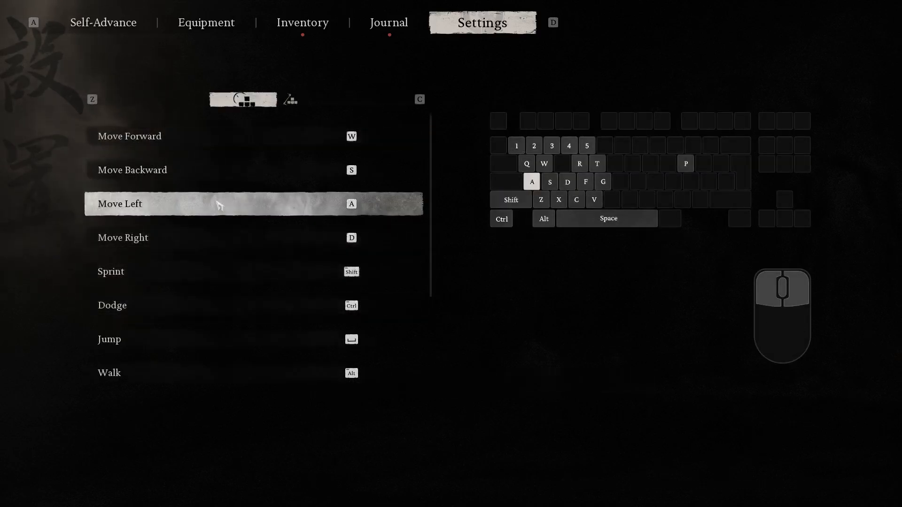
pyautogui.scroll(-3)
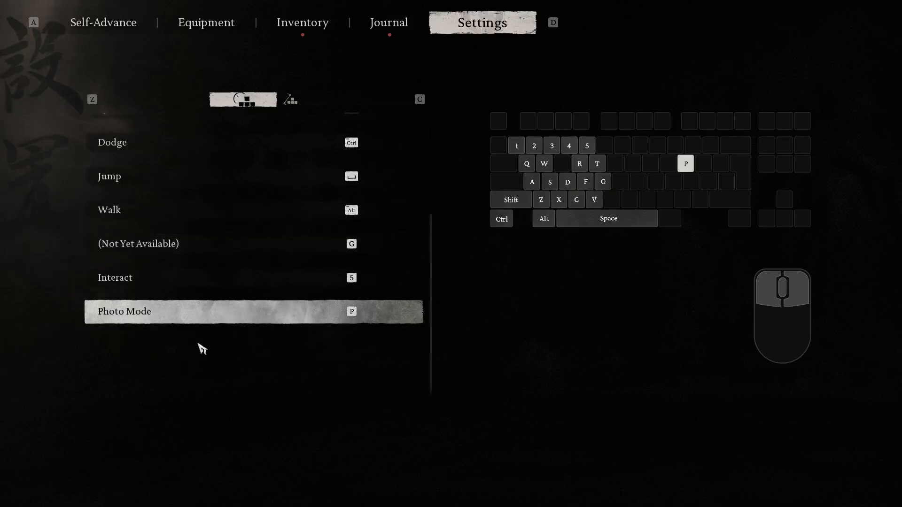
pyautogui.scroll(3)
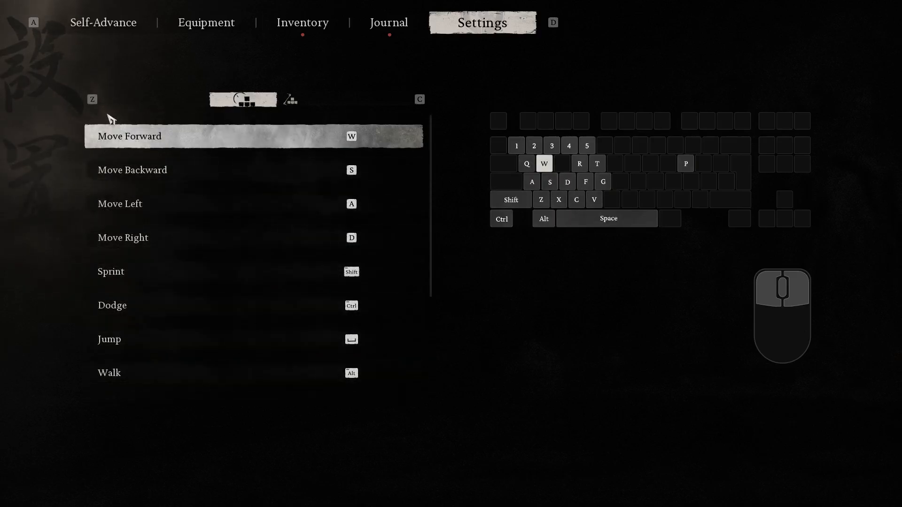
pyautogui.moveTo(147, 87)
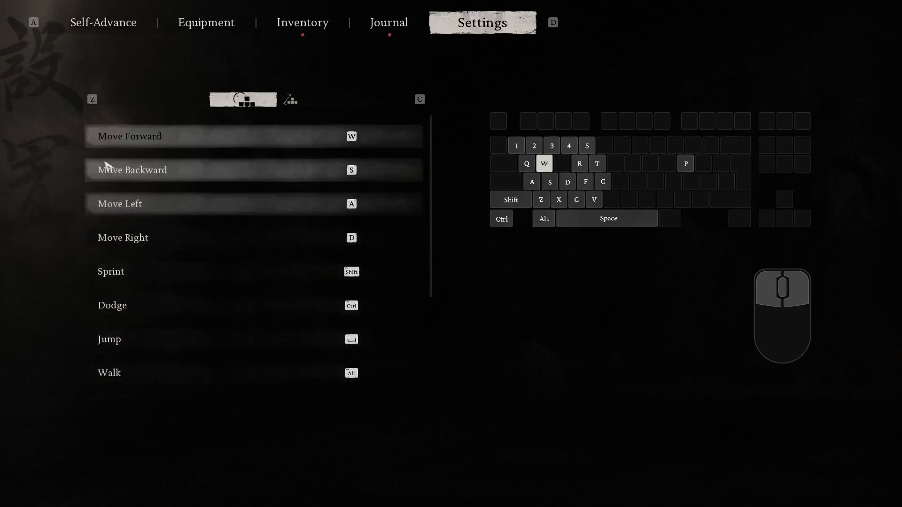
pyautogui.scroll(-3)
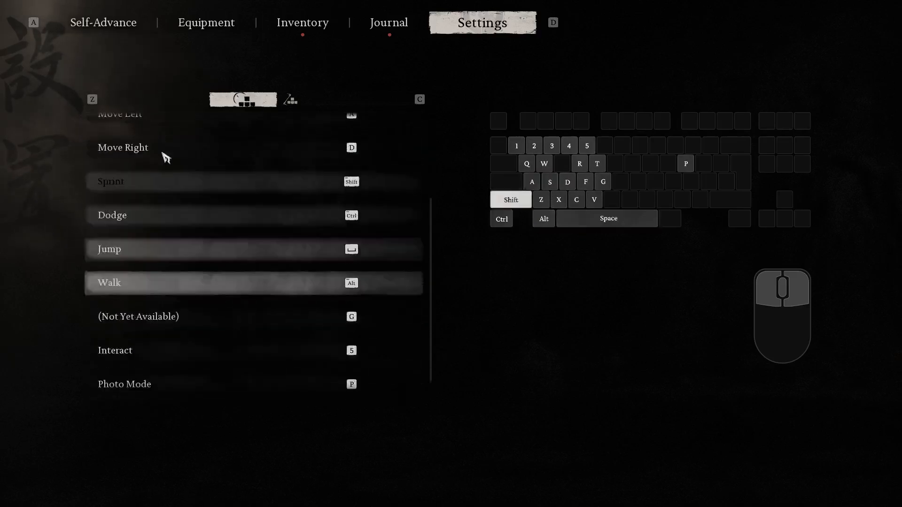
pyautogui.scroll(3)
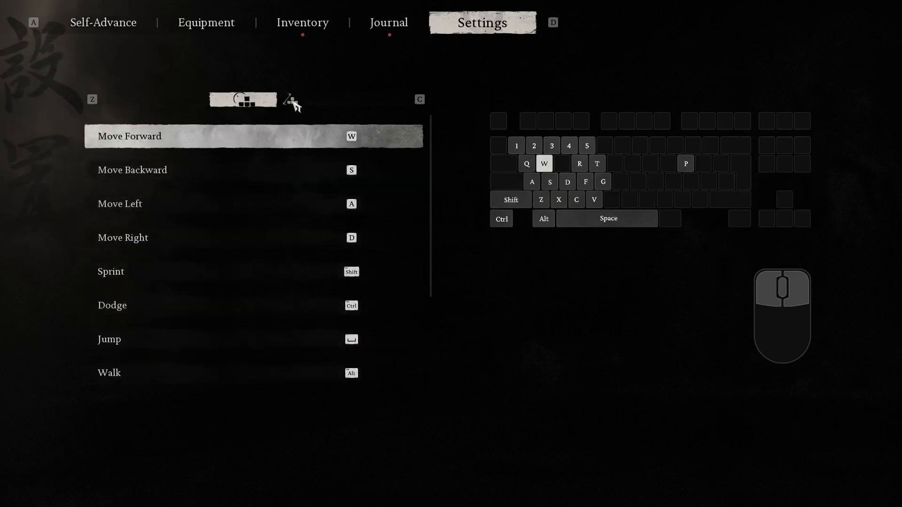
# - Show the combat bindings and scroll down past Use Alteration to Staff Spin and Switch to Smash Stance
pyautogui.click(292, 102)
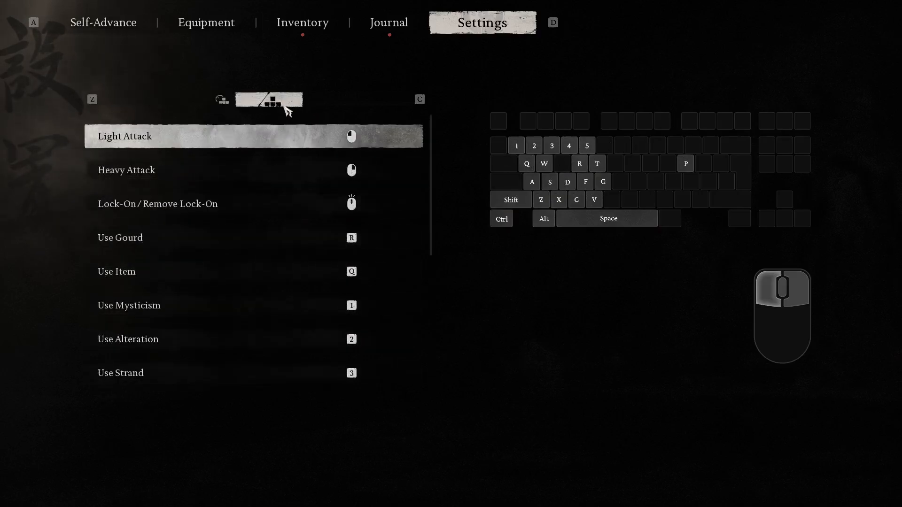
pyautogui.moveTo(311, 75)
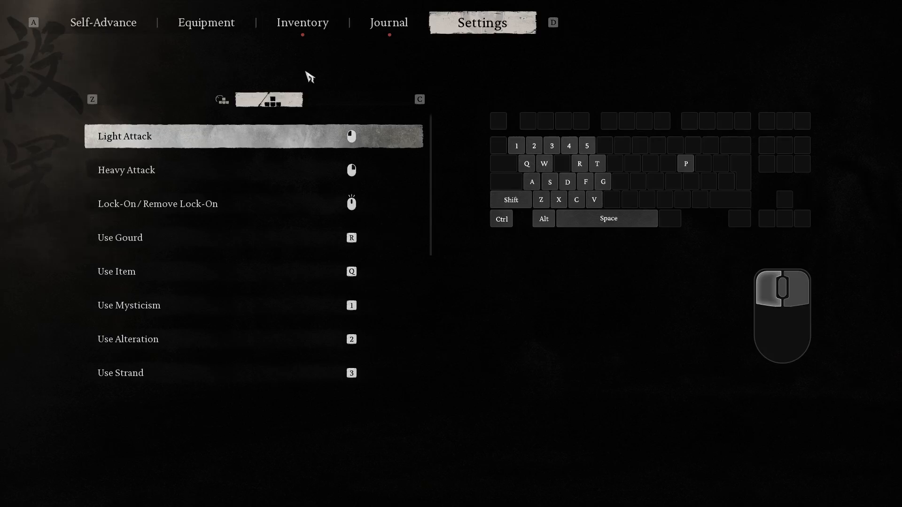
pyautogui.moveTo(178, 169)
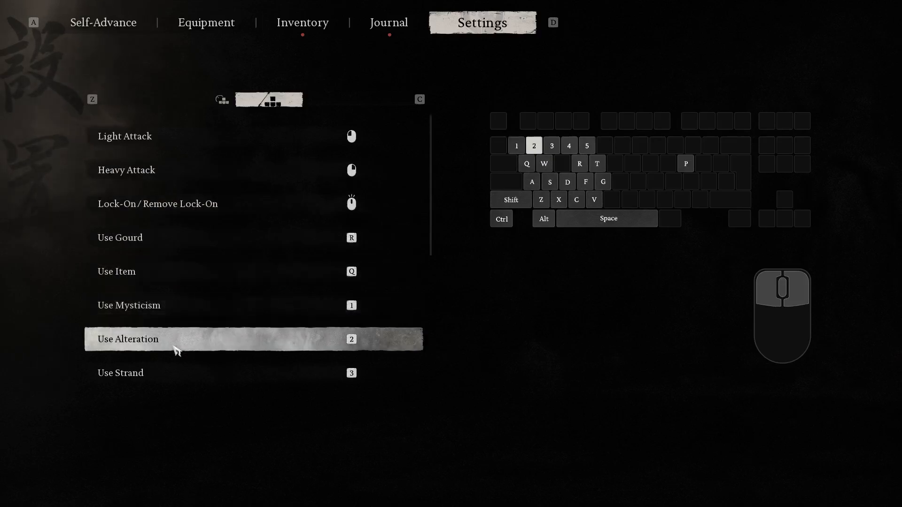
pyautogui.scroll(-3)
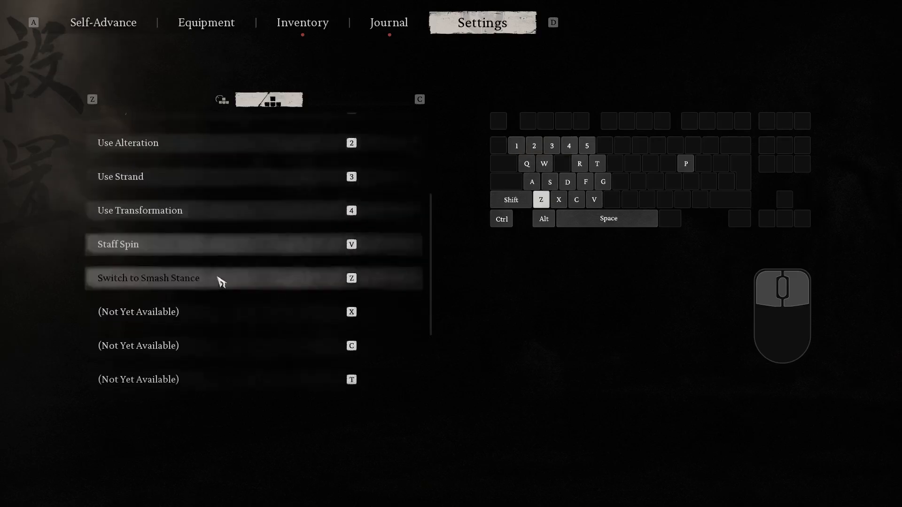